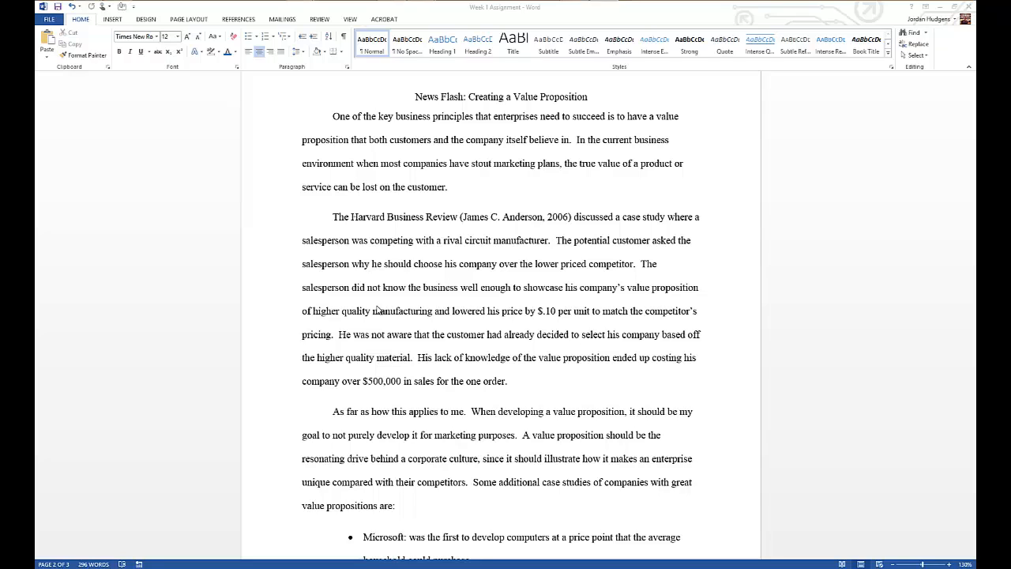
mouse_move(461, 237)
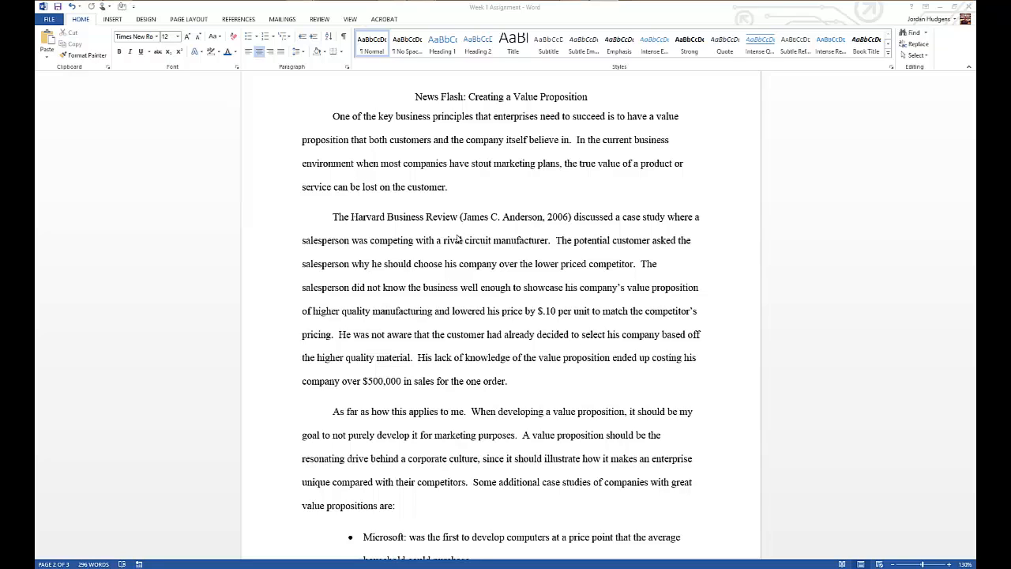
mouse_move(455, 230)
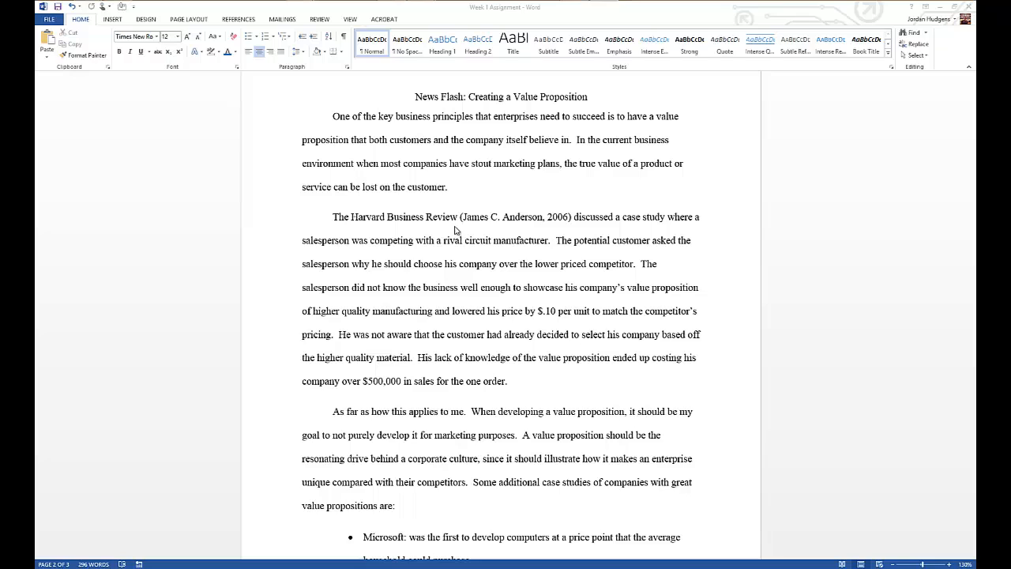
mouse_move(543, 246)
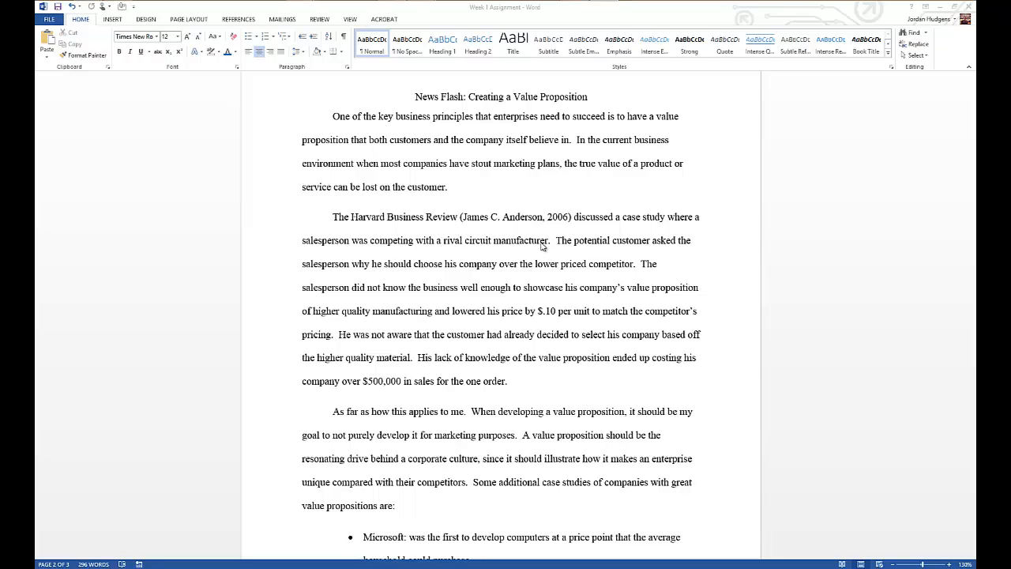
mouse_move(471, 292)
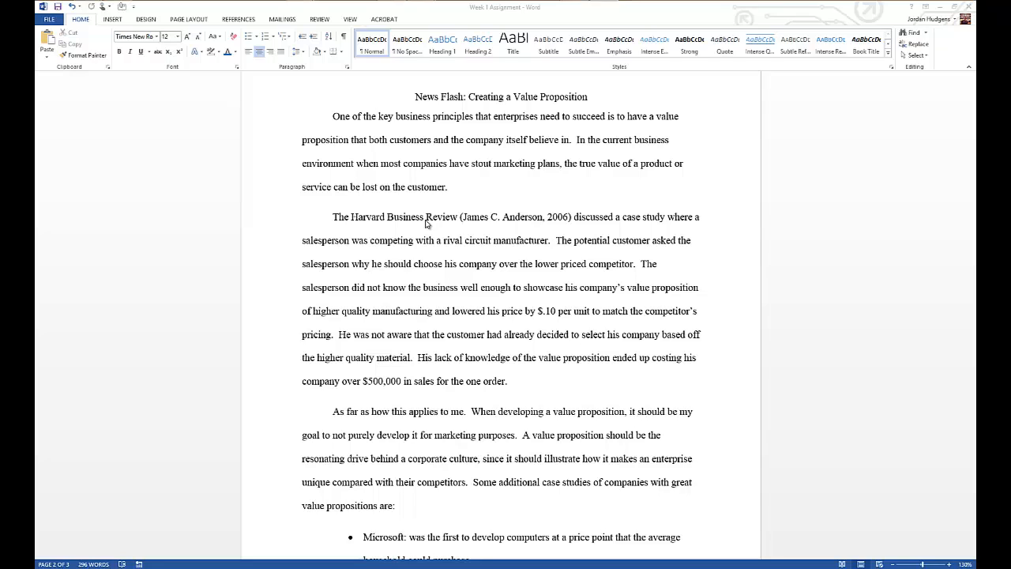
mouse_move(450, 227)
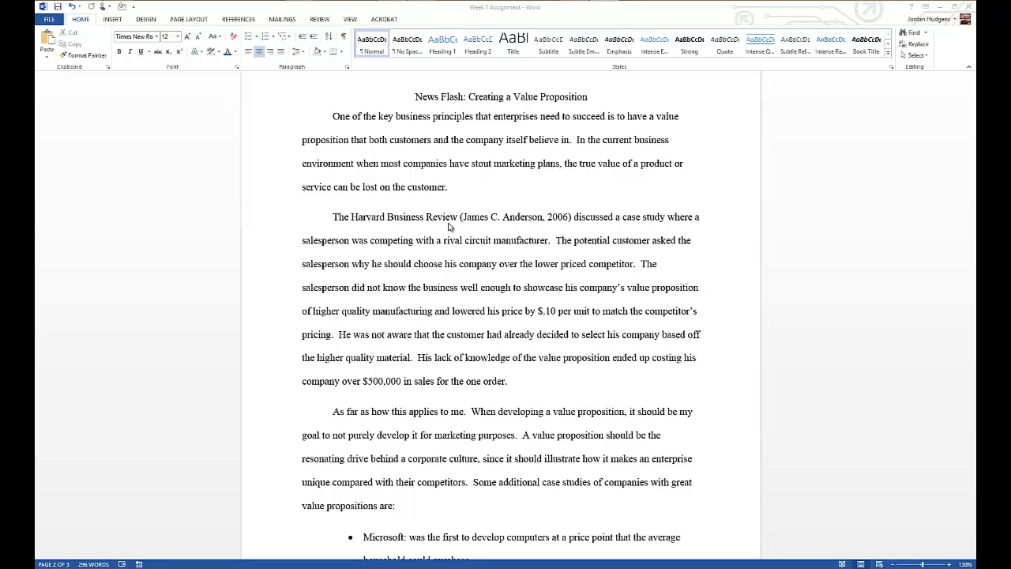
mouse_move(461, 181)
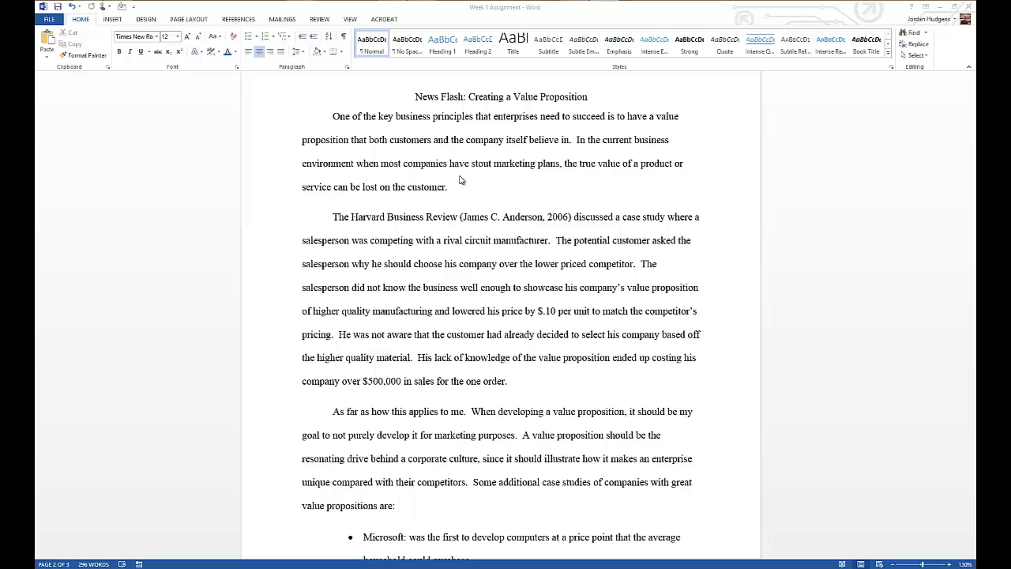
mouse_move(464, 171)
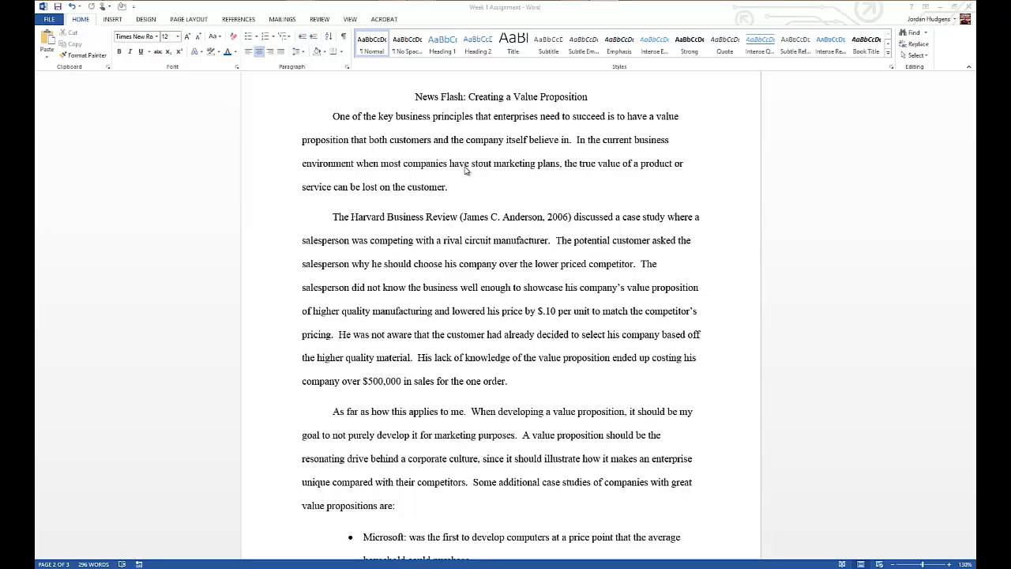
mouse_move(474, 262)
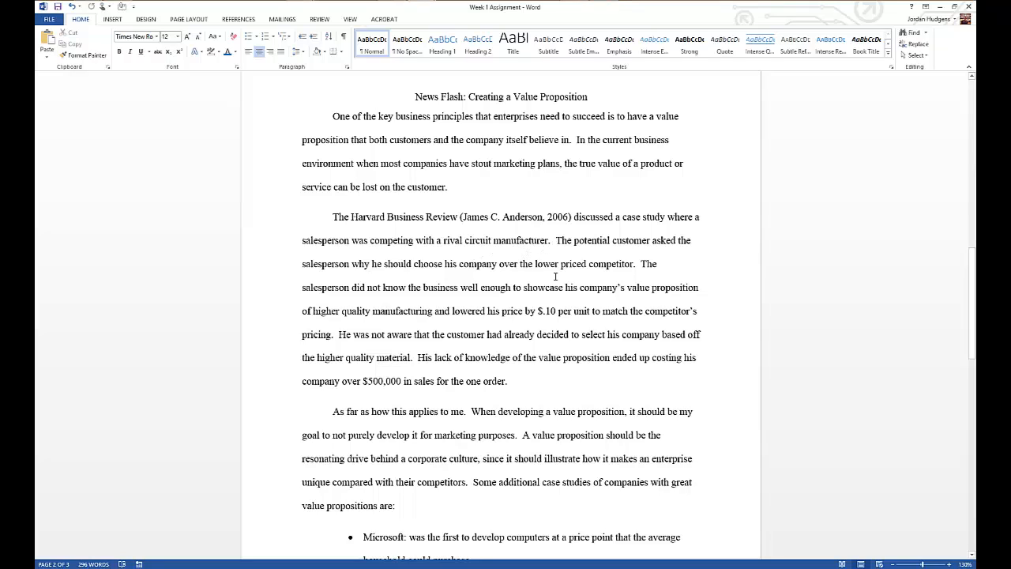
mouse_move(557, 301)
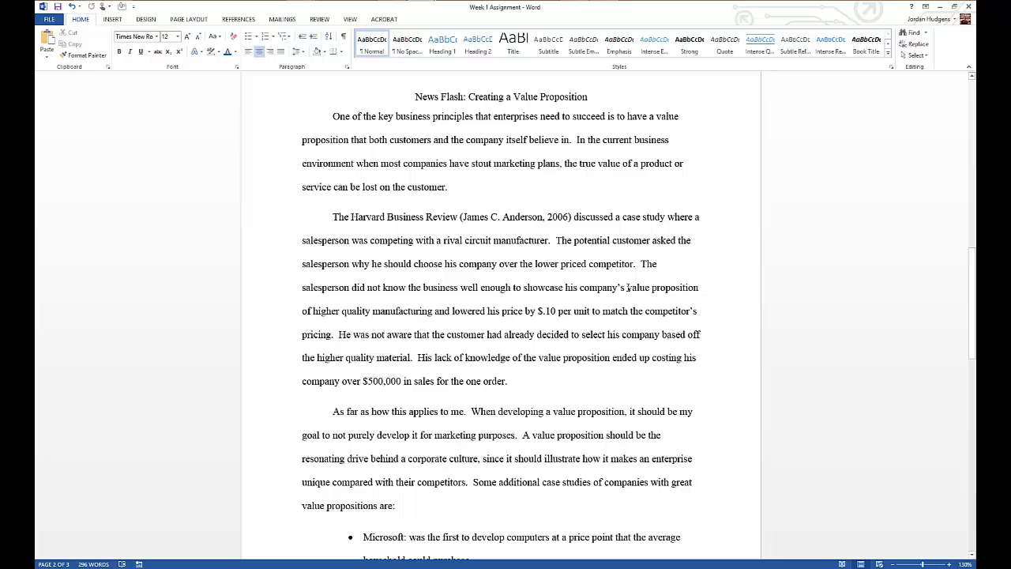
Select 'value proposition' in the Harvard Business Review paragraph and switch to the Review tools
double_click(650, 288)
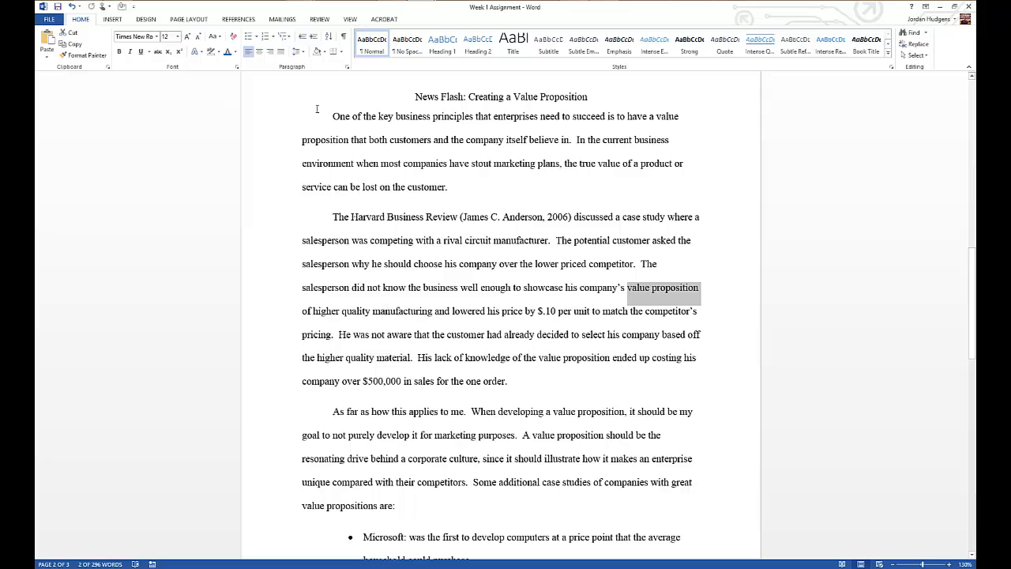
left_click(319, 18)
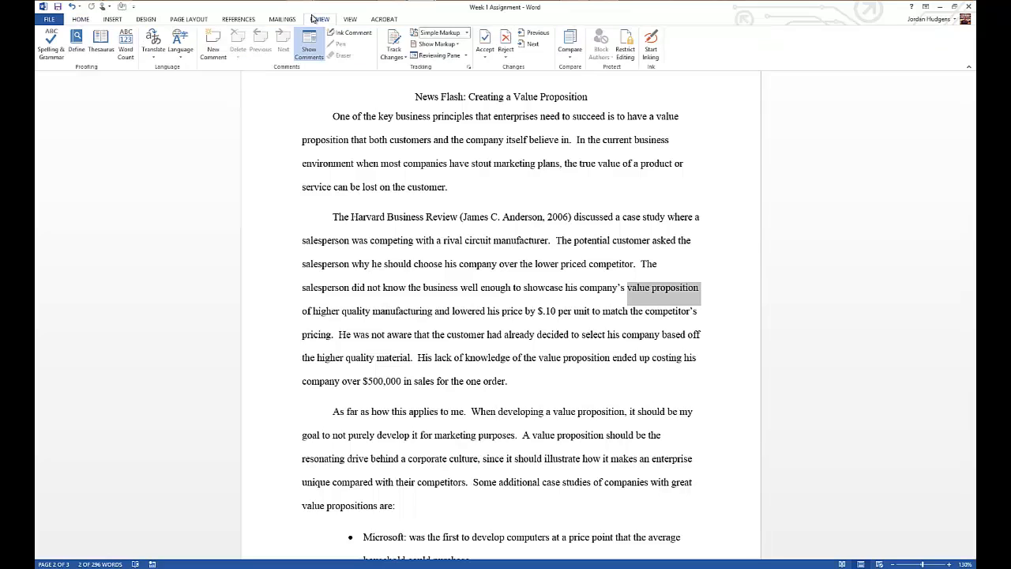
mouse_move(315, 25)
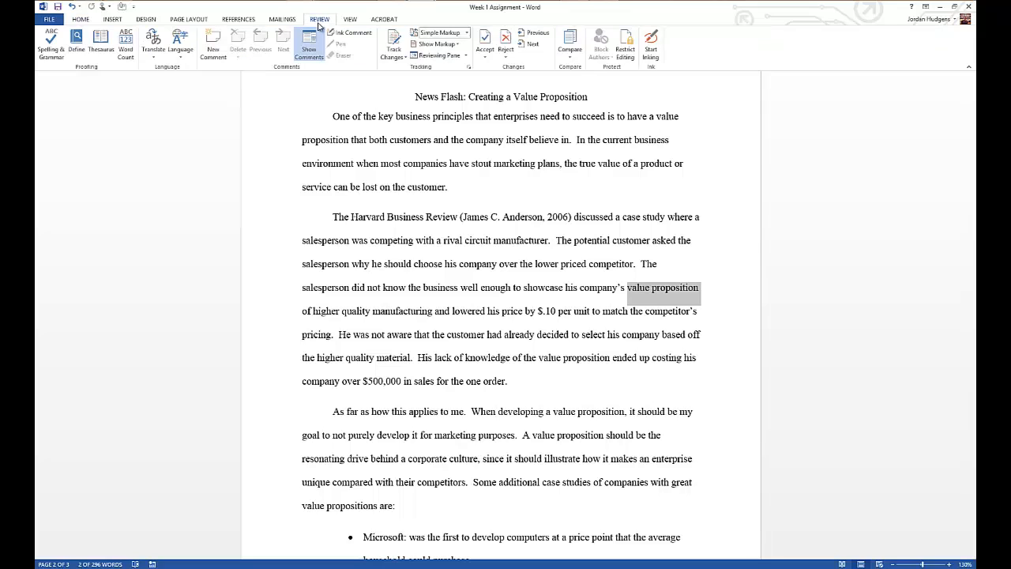
mouse_move(309, 44)
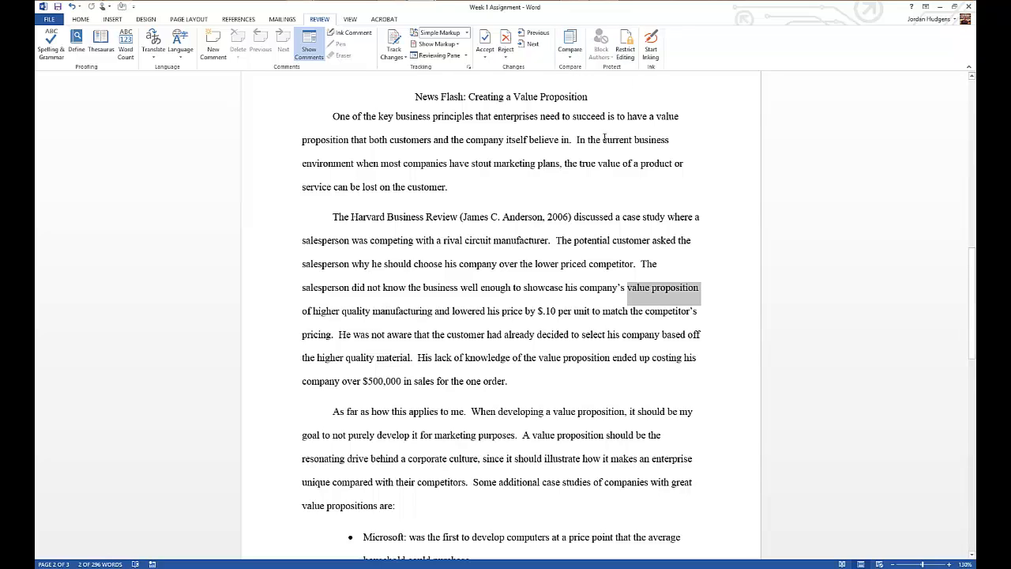
mouse_move(591, 145)
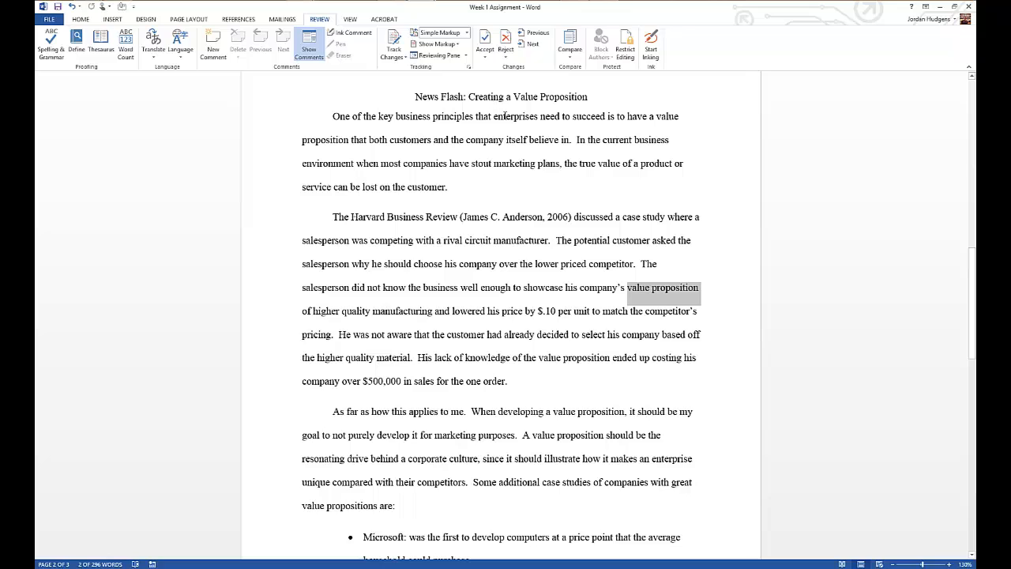
mouse_move(616, 149)
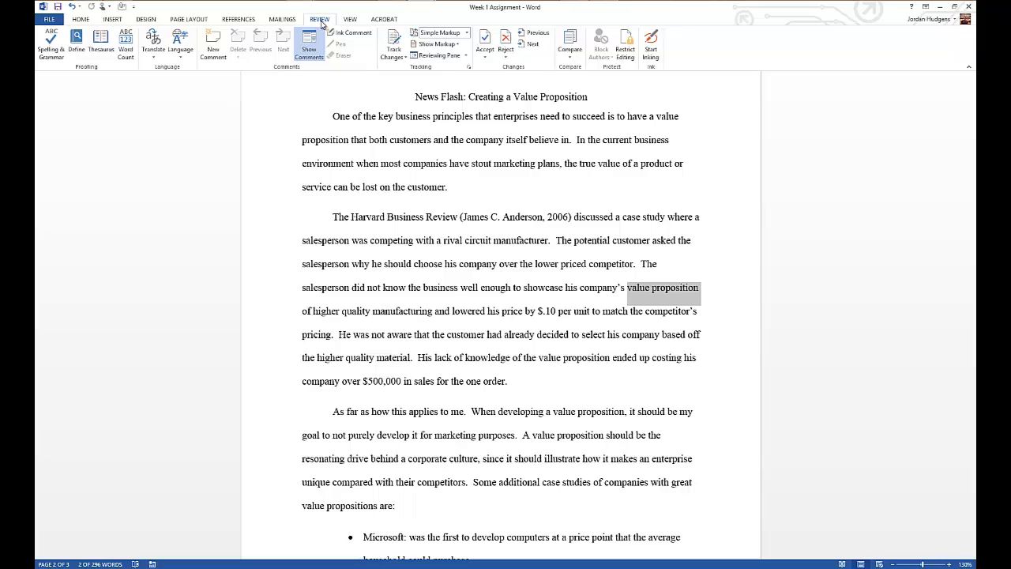
mouse_move(212, 44)
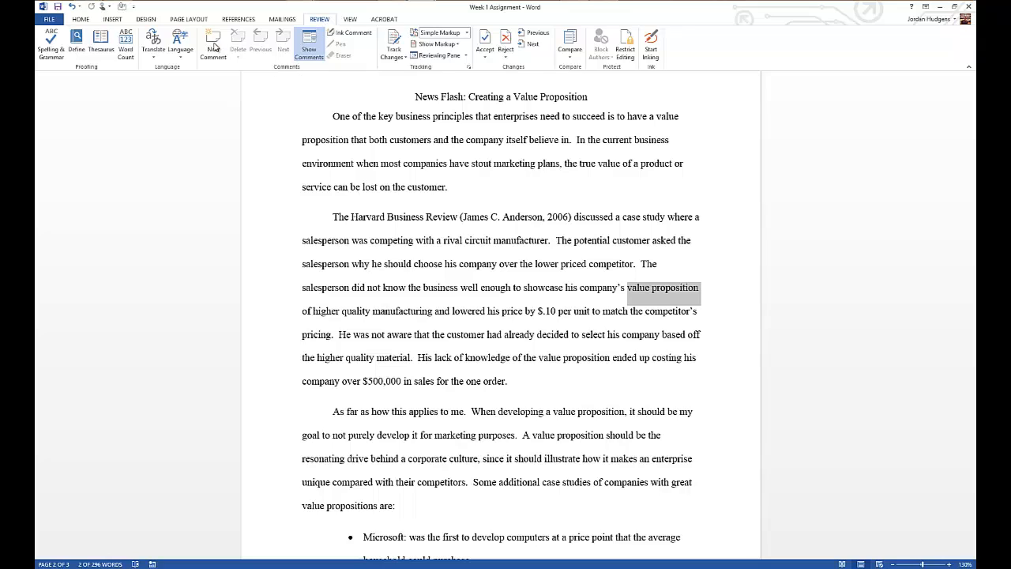
Add a new comment on 'value proposition' reading 'Think of changing how this is phrased.'
left_click(213, 41)
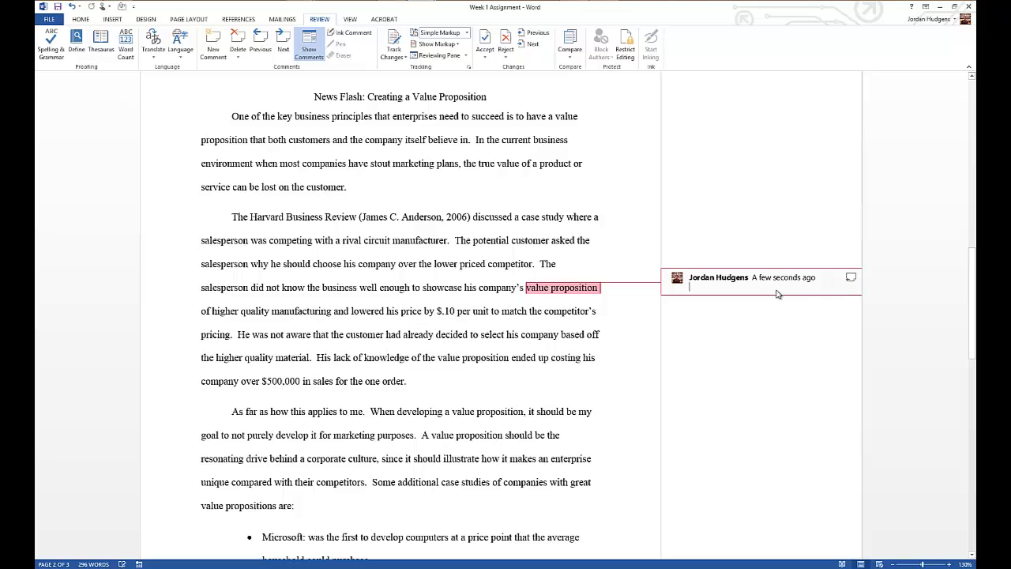
mouse_move(774, 326)
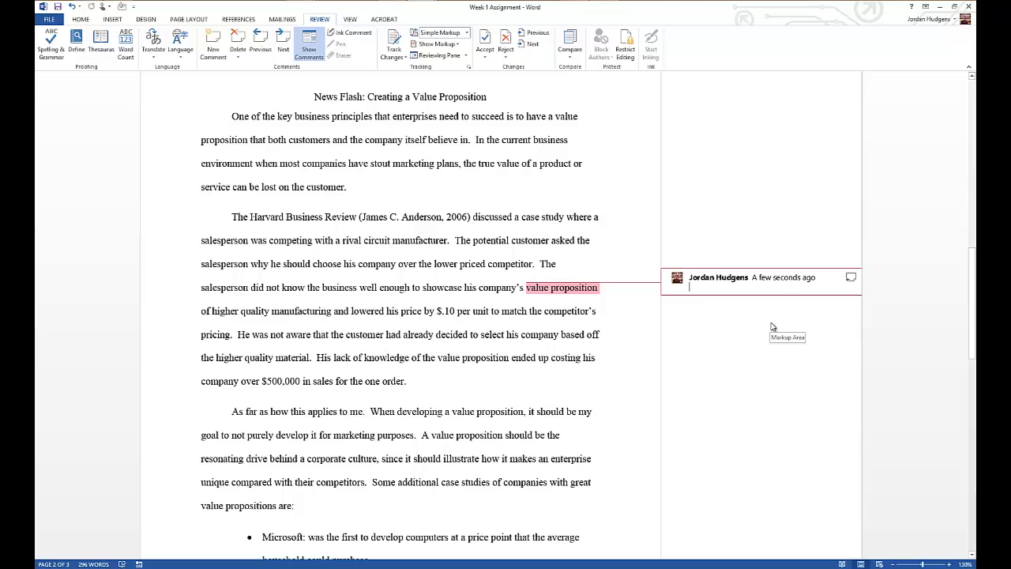
type("Think of changing")
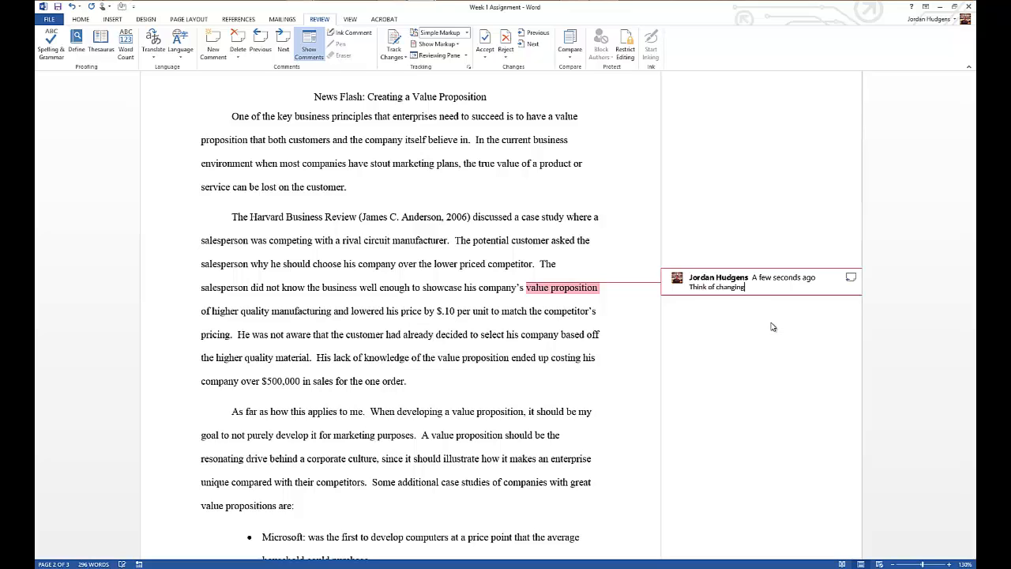
type("how this is p")
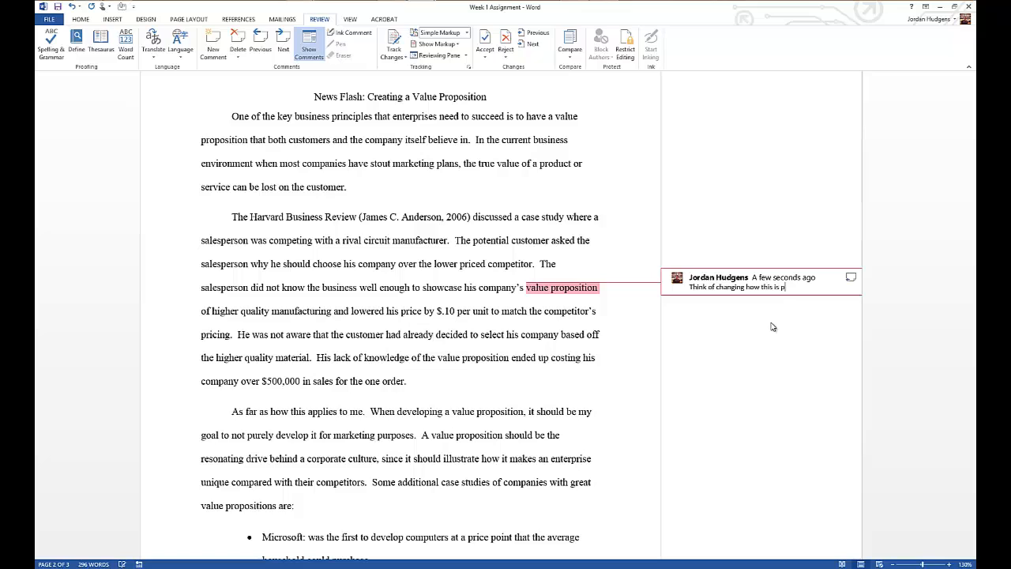
type("hrased.")
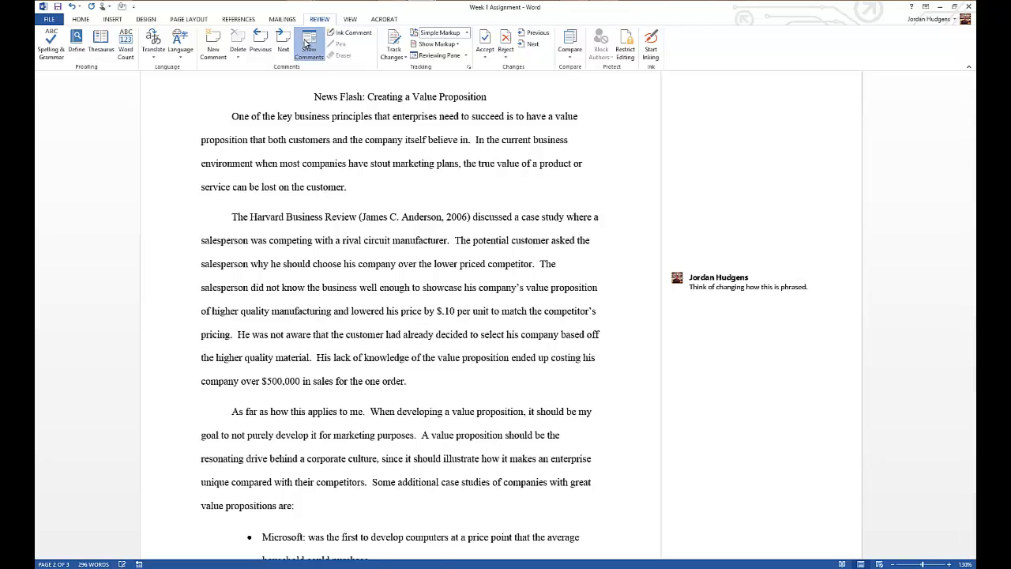
left_click(309, 44)
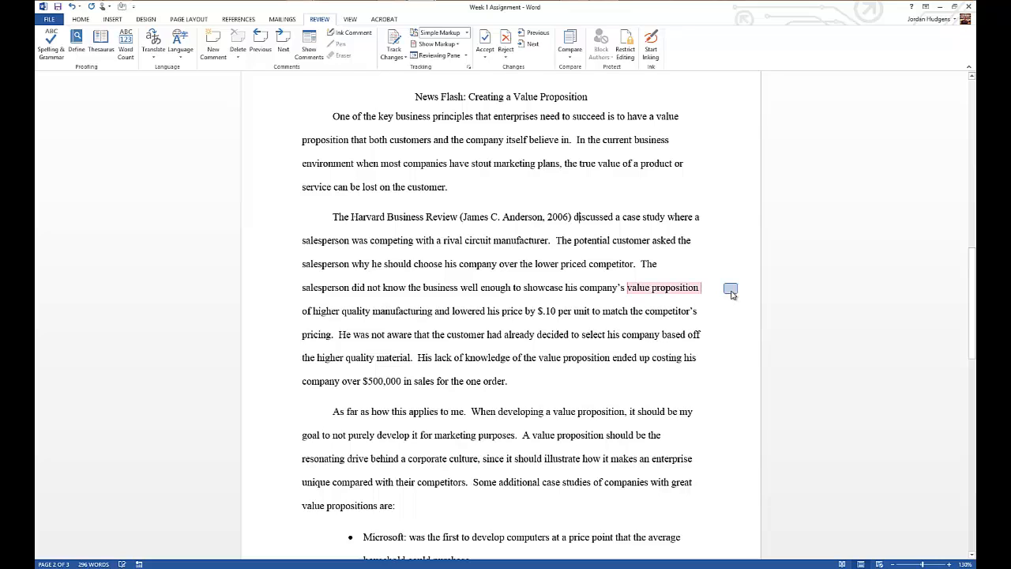
left_click(730, 287)
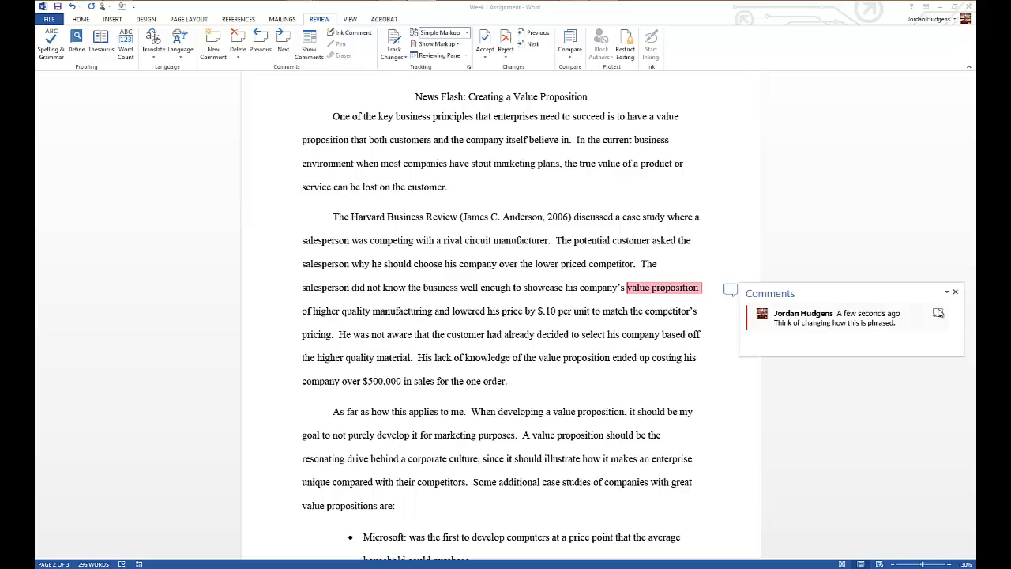
left_click(954, 291)
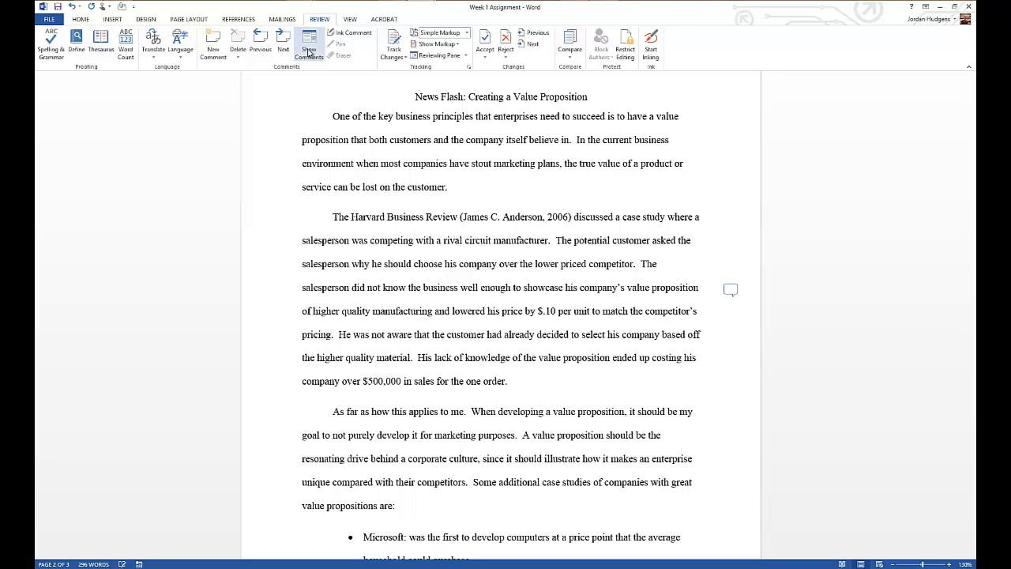
left_click(730, 289)
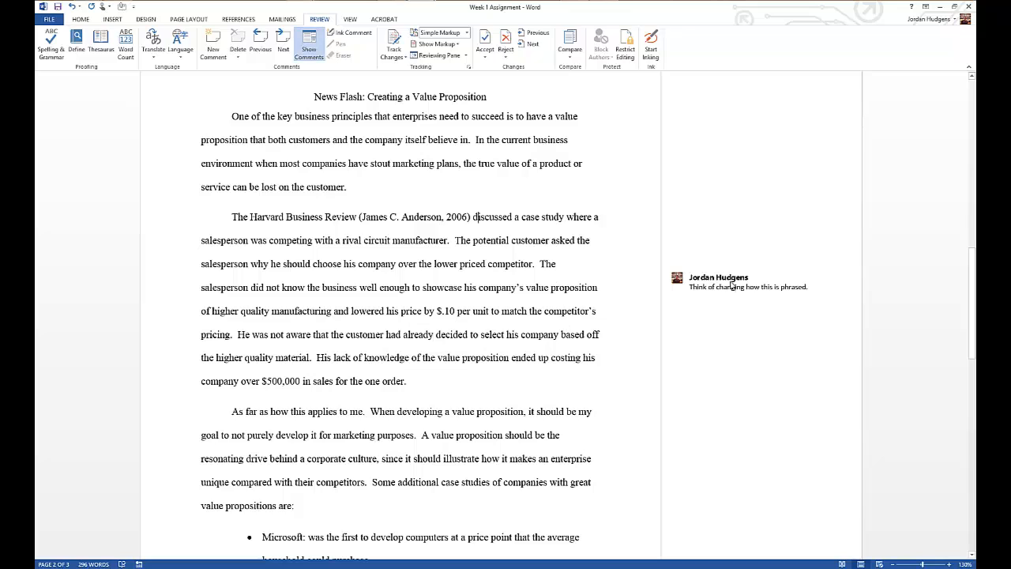
left_click(746, 281)
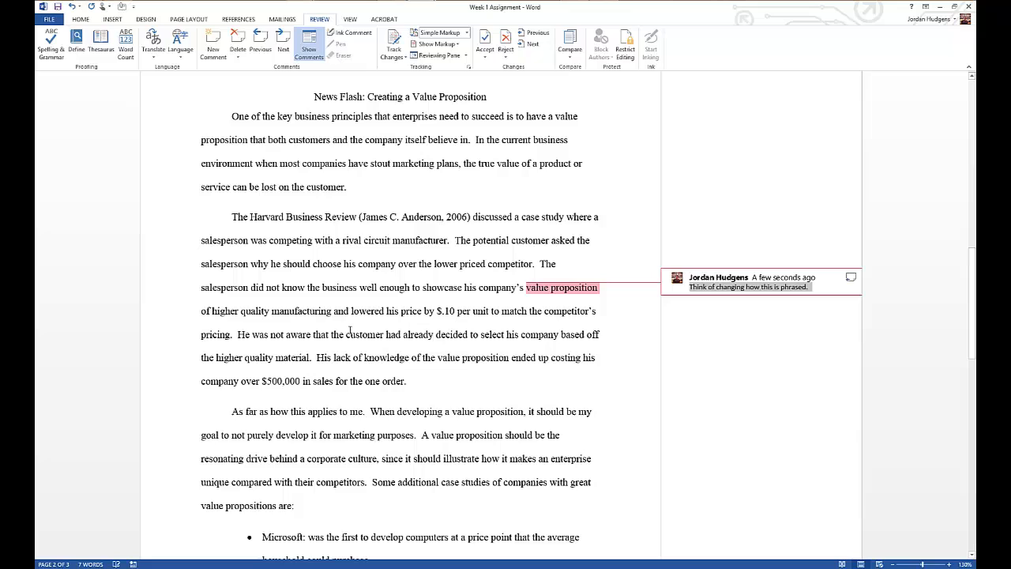
mouse_move(205, 308)
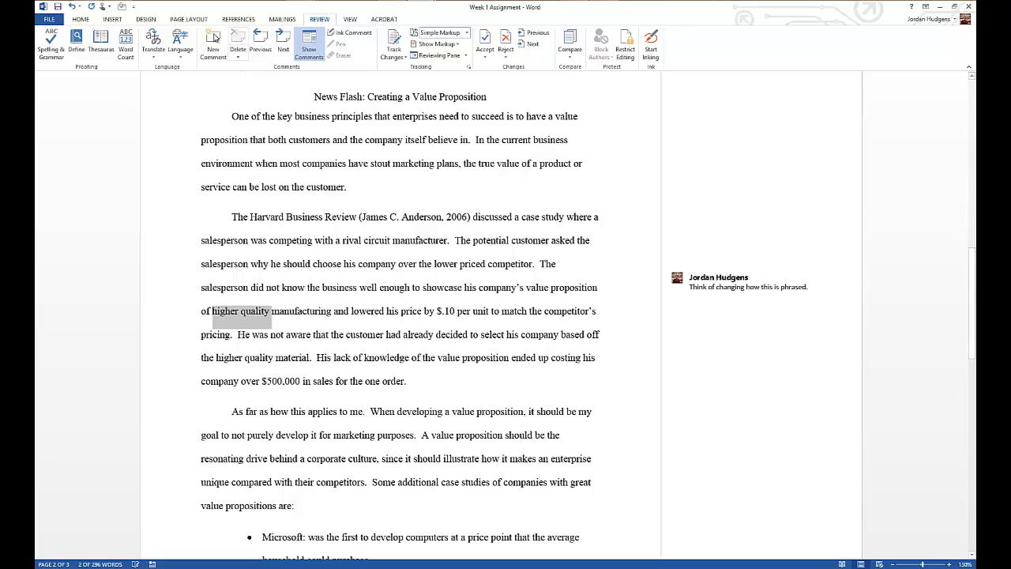
Add a new comment on 'higher quality' reading 'Needs a better word.'
left_click(213, 45)
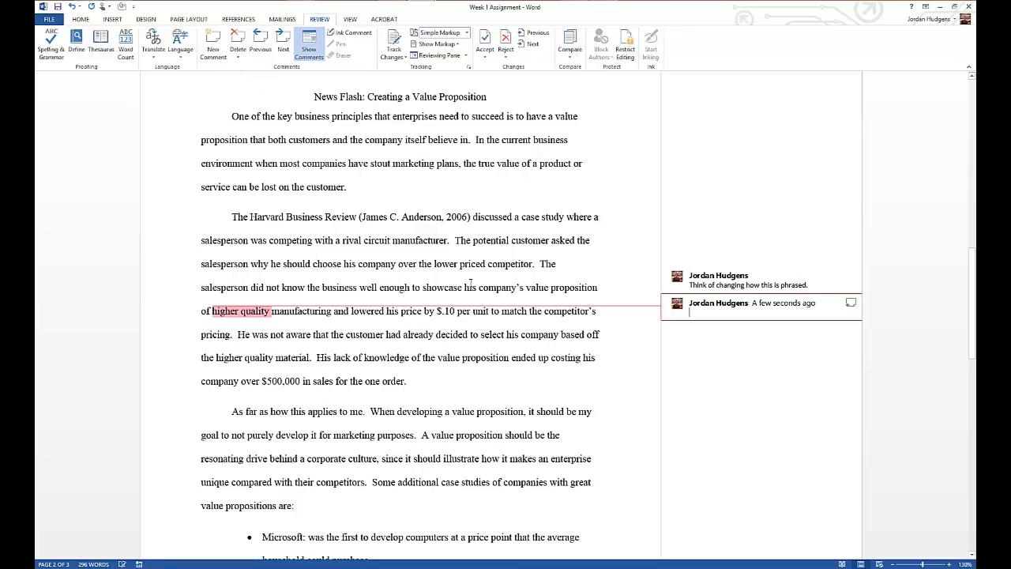
type("Needs")
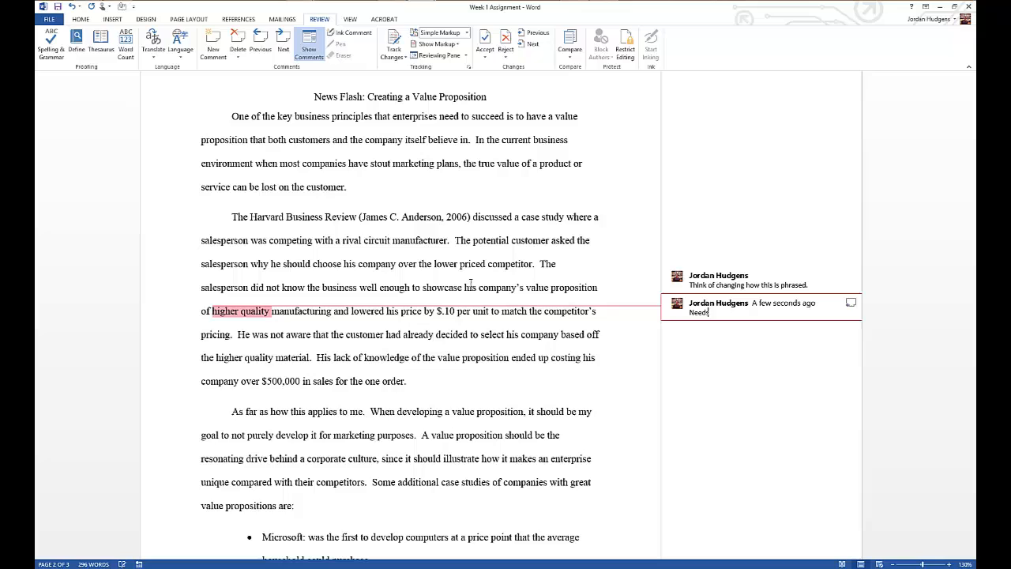
type("a better")
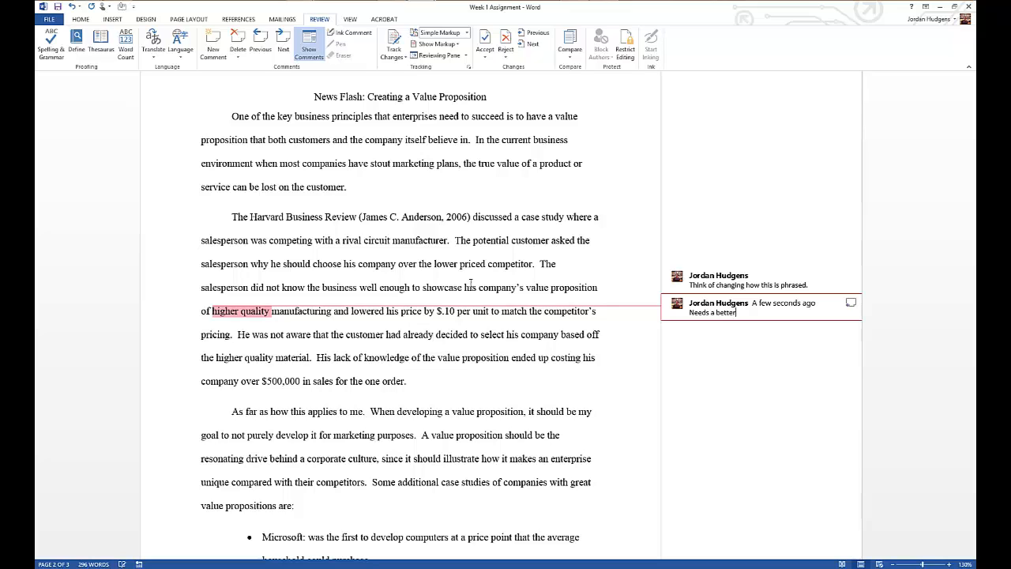
type("word.")
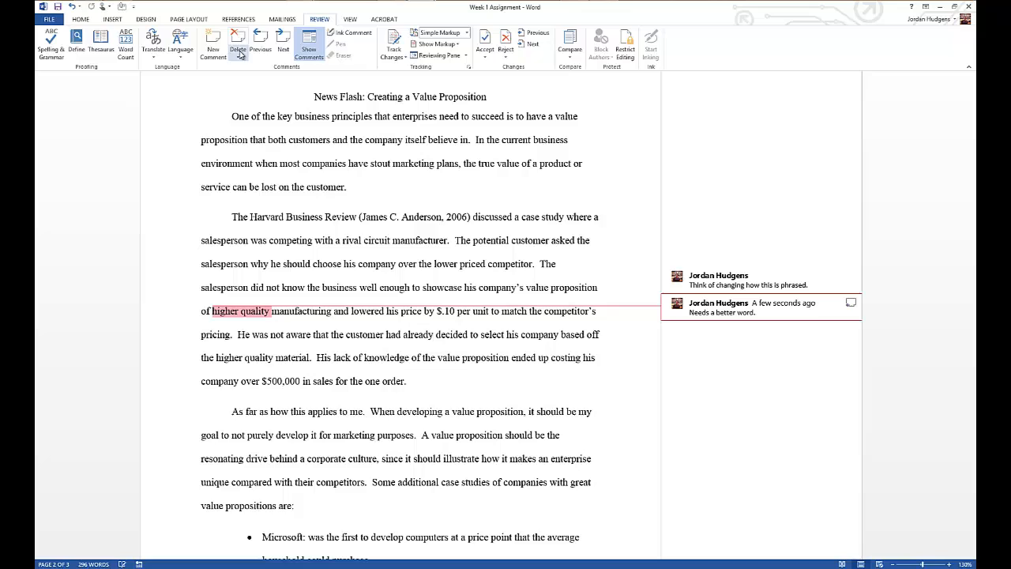
Delete the 'Needs a better word.' comment, keeping the 'value proposition' comment
left_click(237, 40)
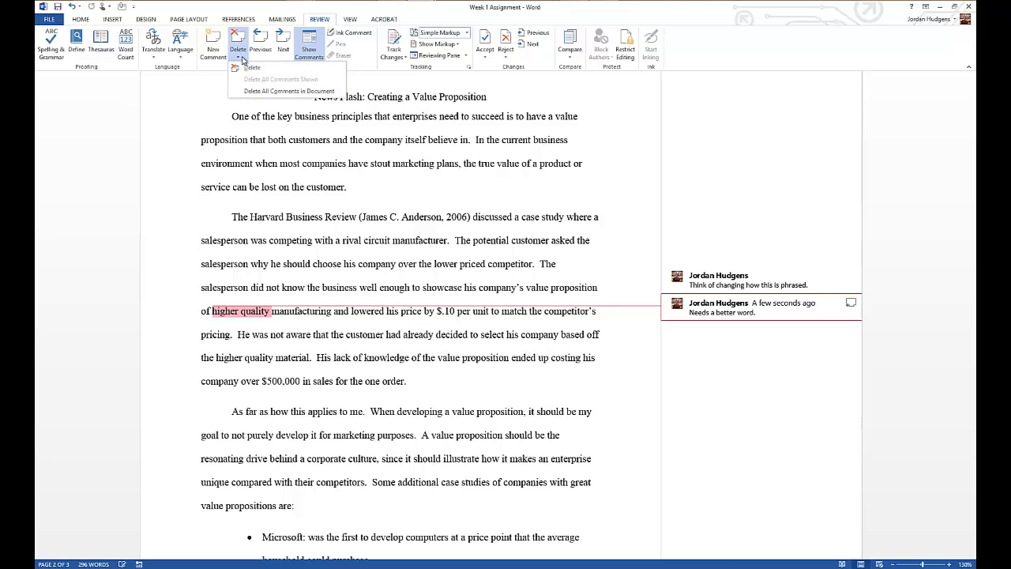
mouse_move(243, 66)
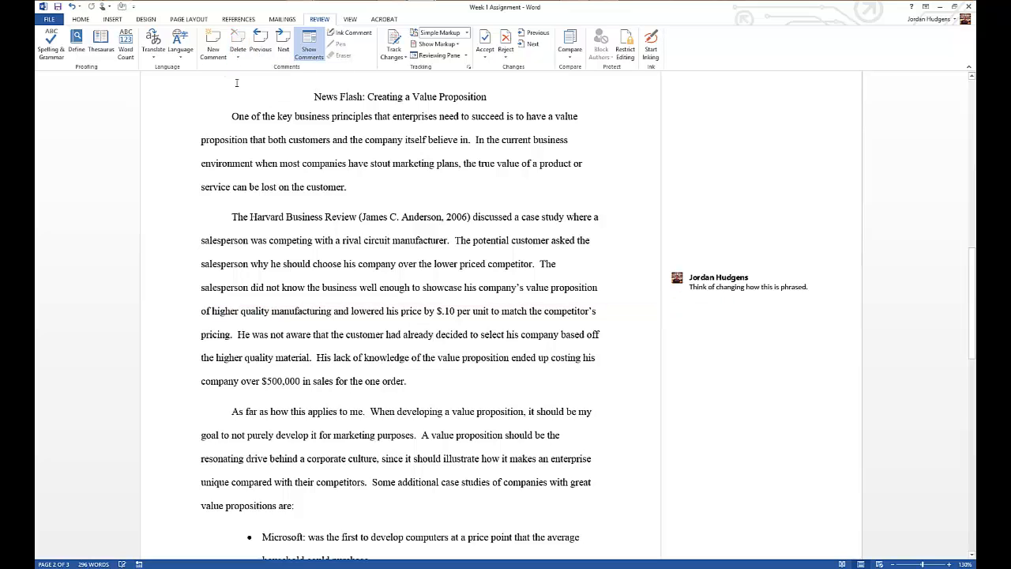
left_click(758, 281)
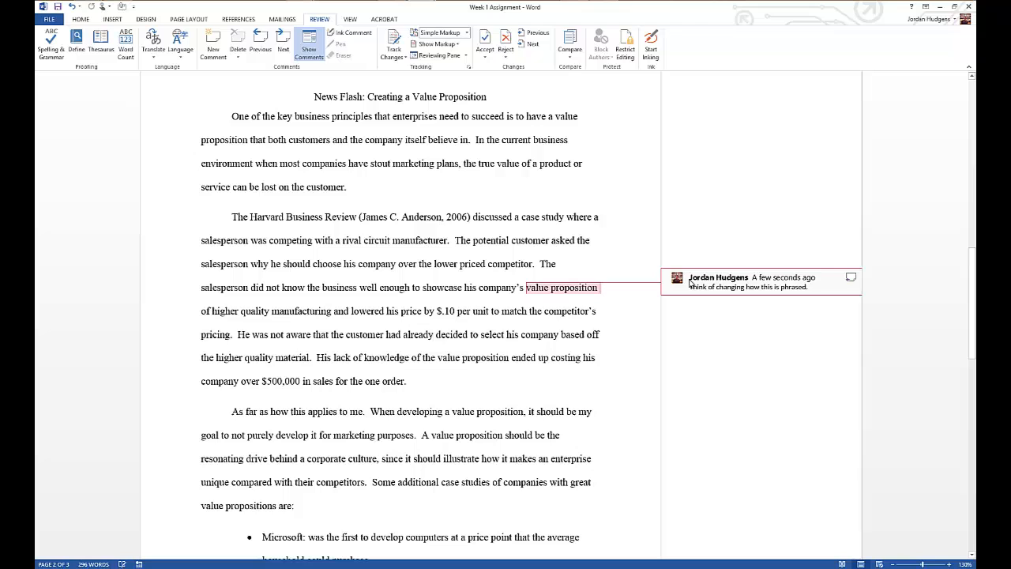
Toggle Show Comments off and back on so the remaining comment shows in the margin
left_click(310, 44)
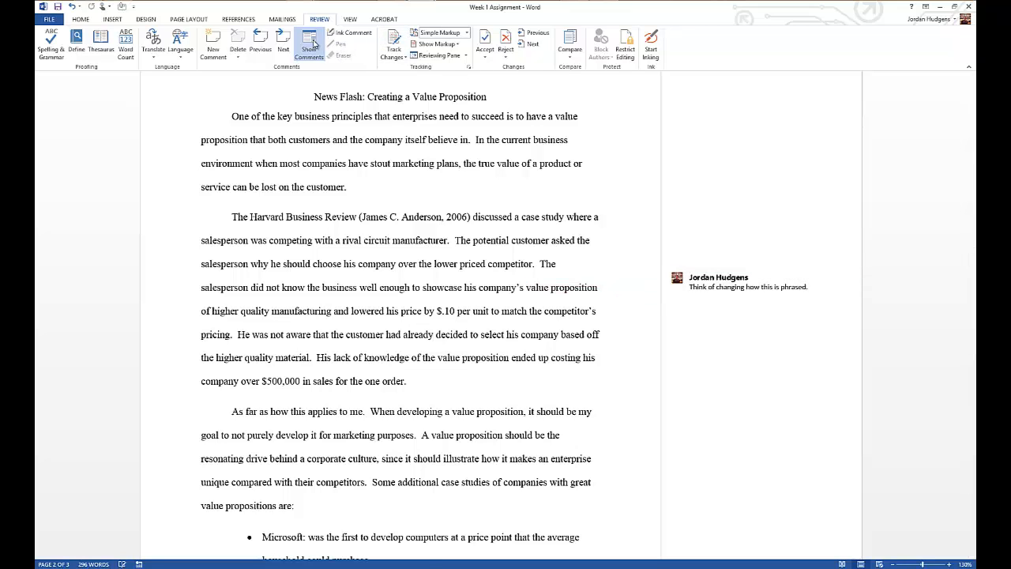
left_click(310, 44)
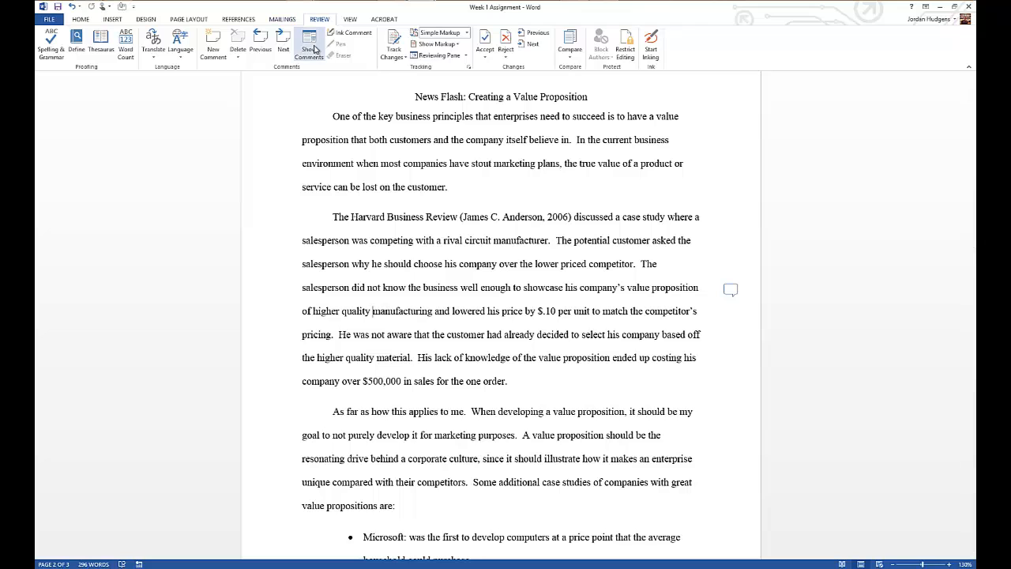
left_click(309, 44)
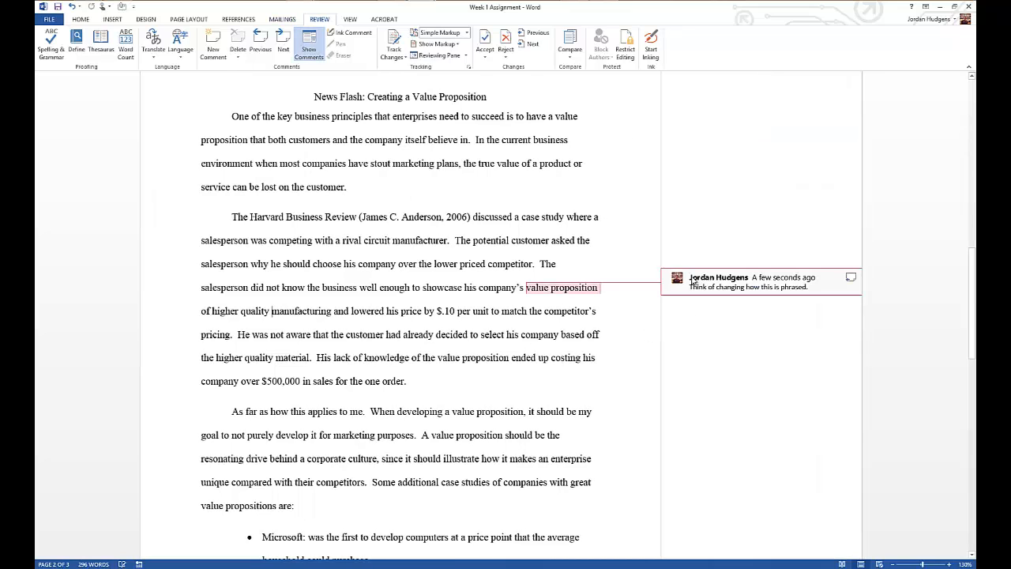